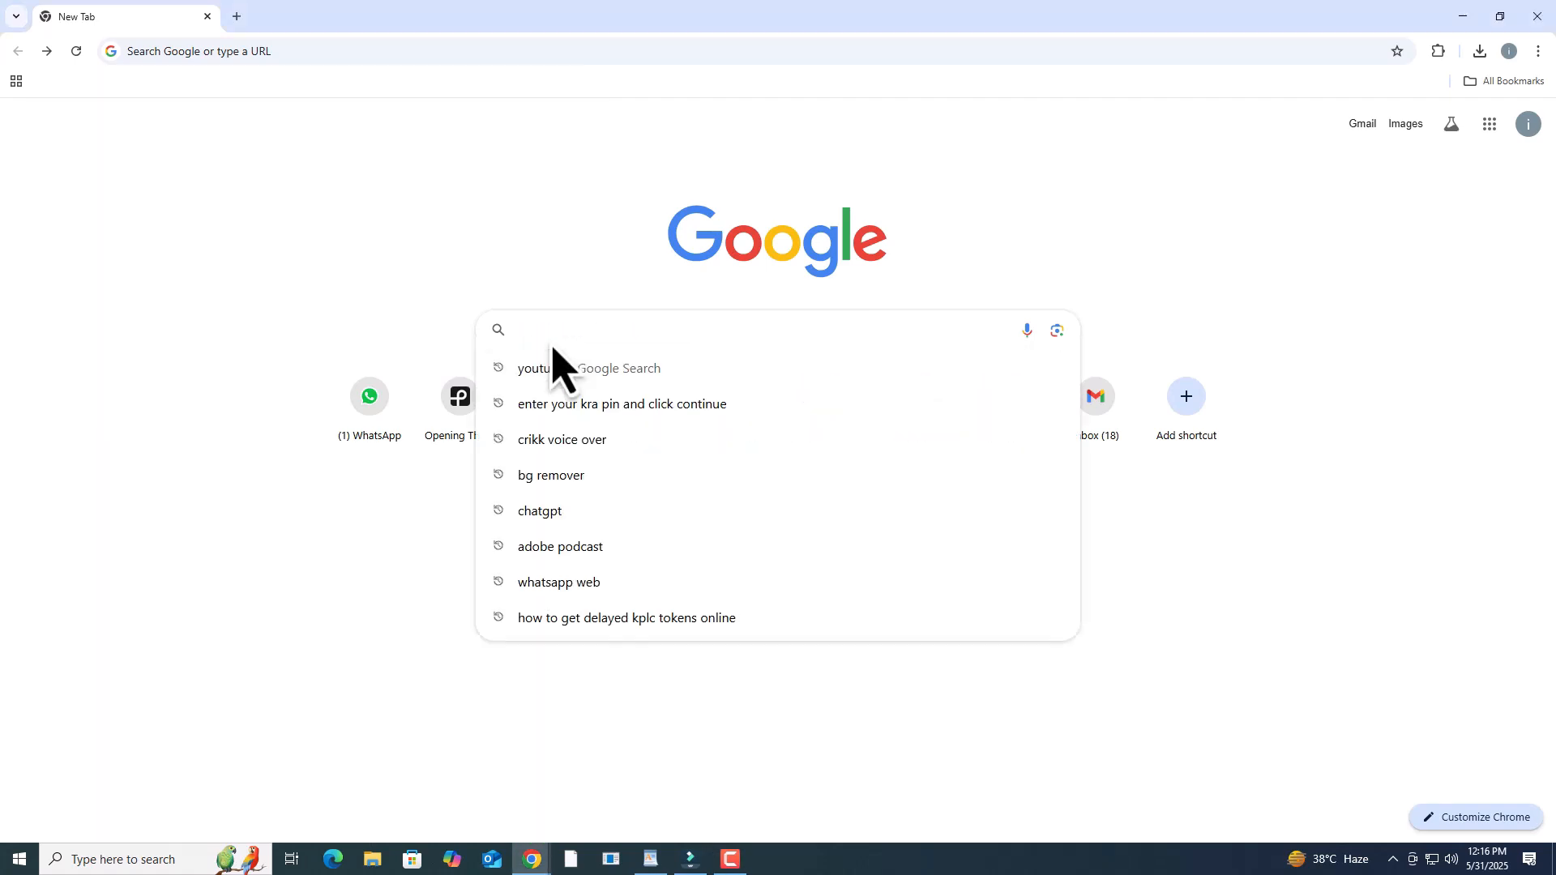
pyautogui.write('https://itax.kra.go.ke.')
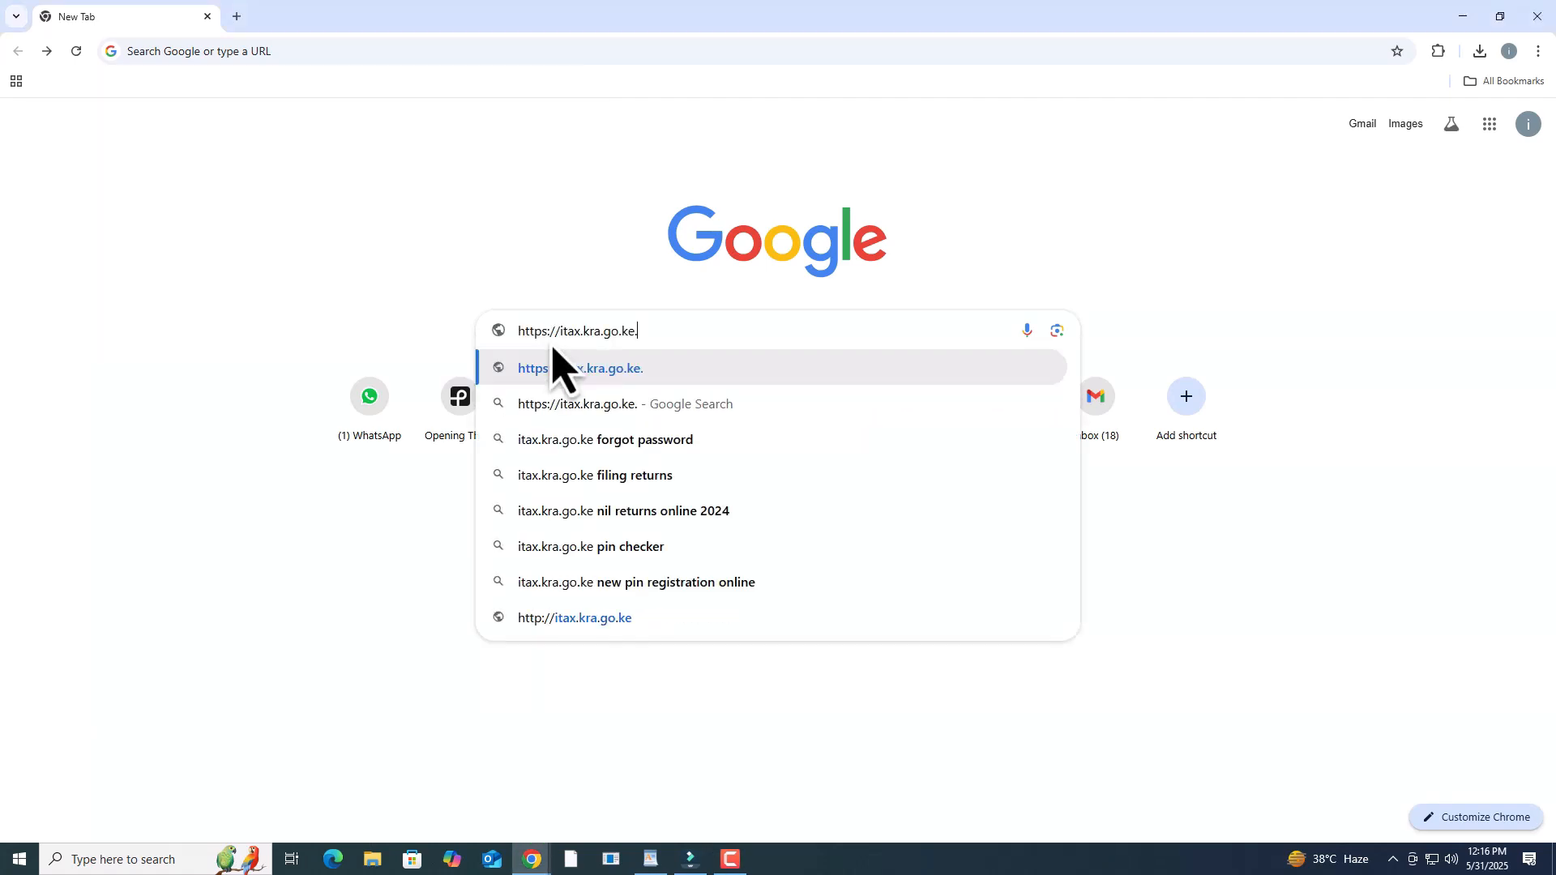